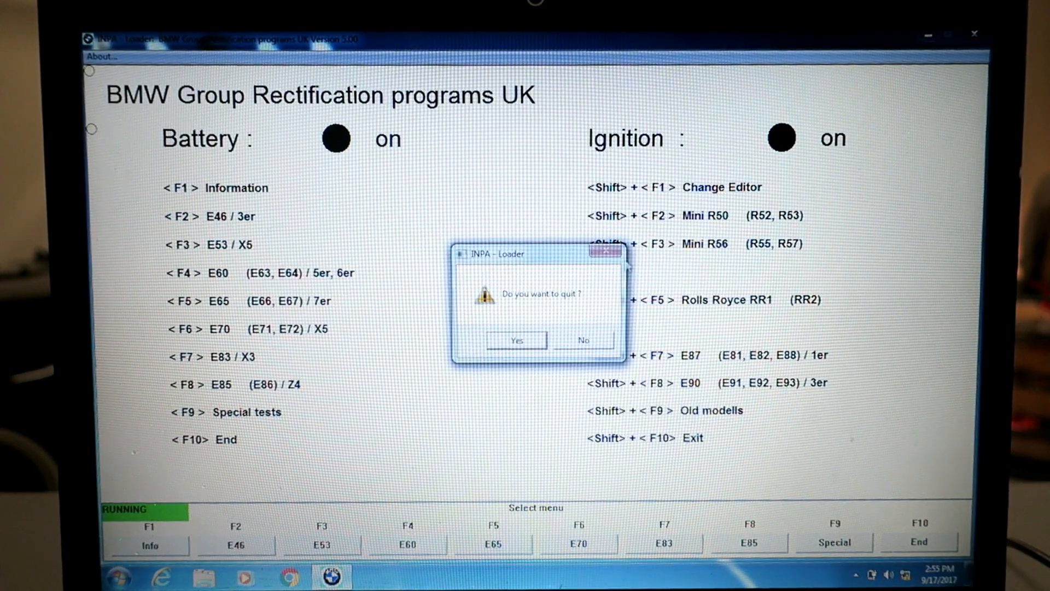
# - Confirm quitting INPA so the desktop is free to start NCS Expert
pyautogui.click(516, 341)
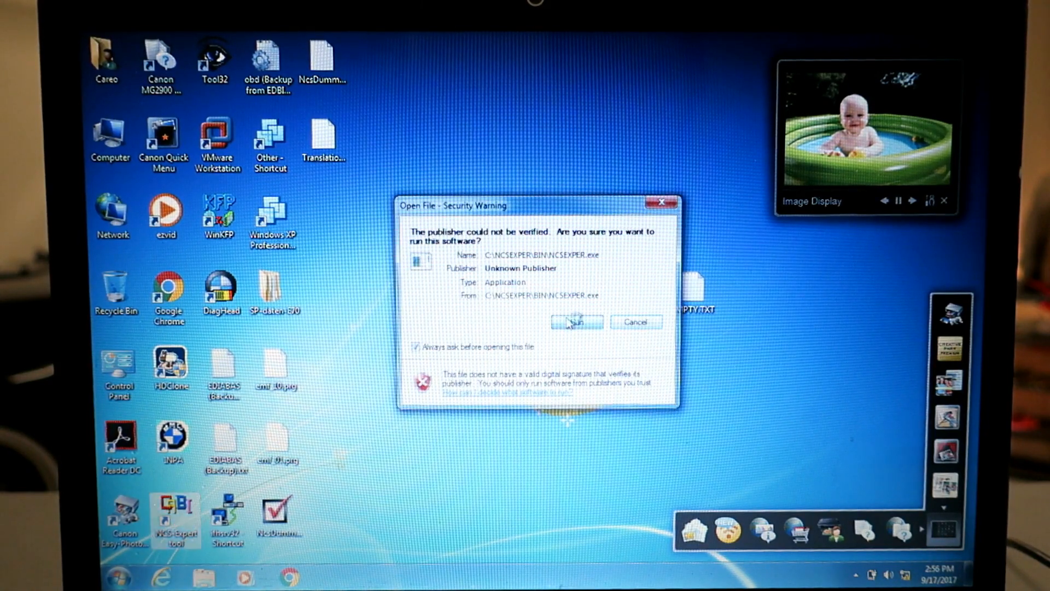
# - Run NCS Expert past the warning and load Revtor's NCS Expert Profile
pyautogui.click(575, 322)
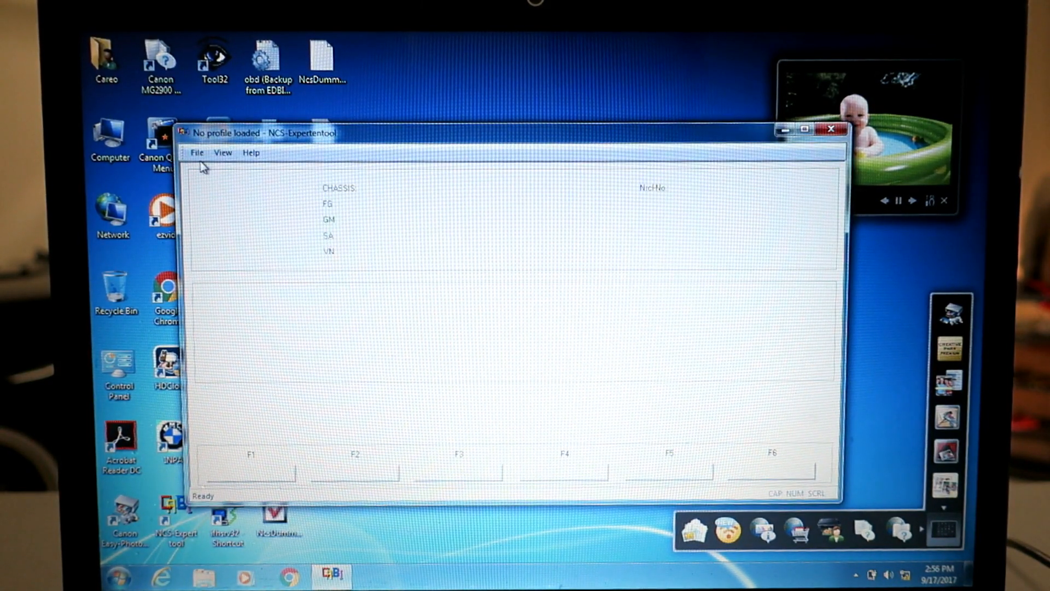
pyautogui.click(196, 152)
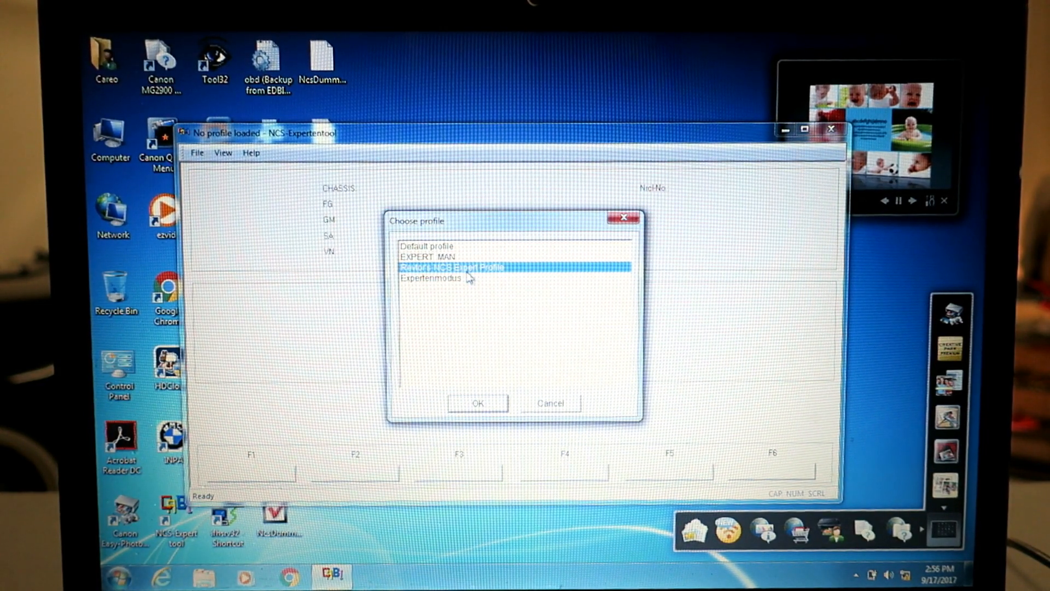
pyautogui.click(477, 403)
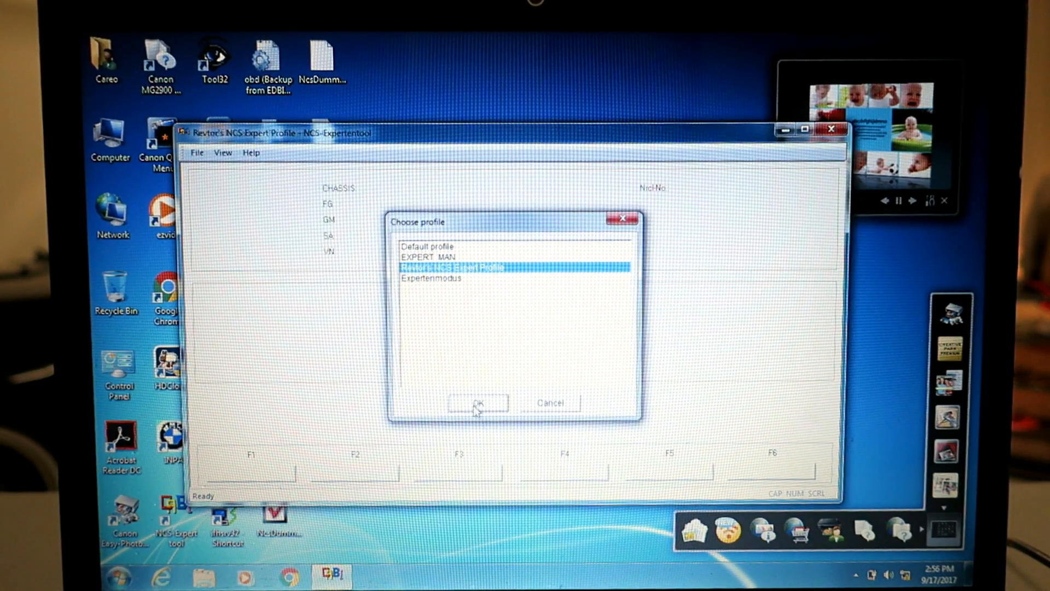
pyautogui.click(477, 402)
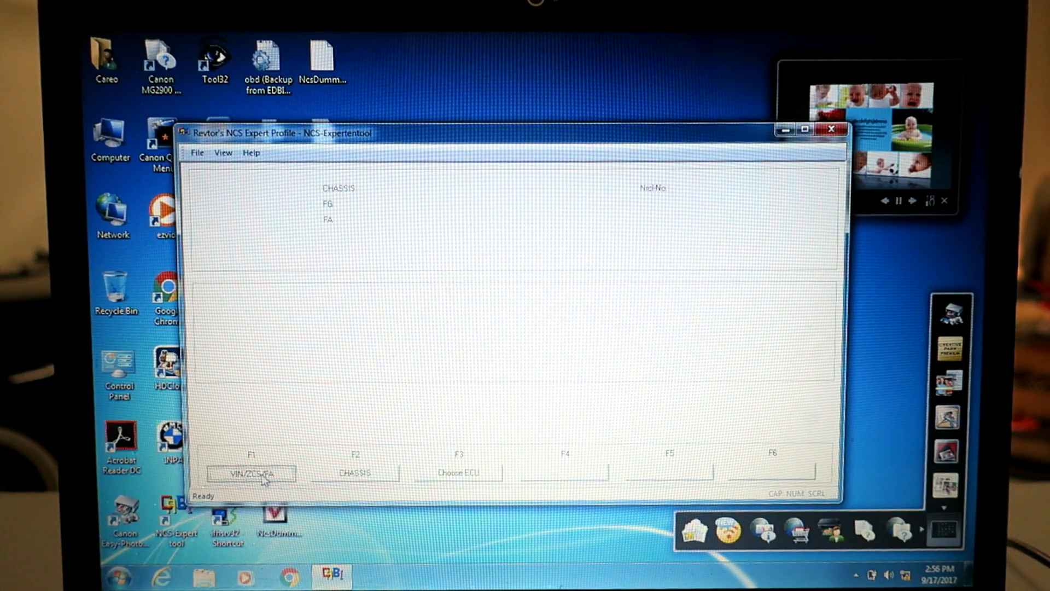
# - Read the vehicle order using the E89 chassis series and the CAS module
pyautogui.click(356, 472)
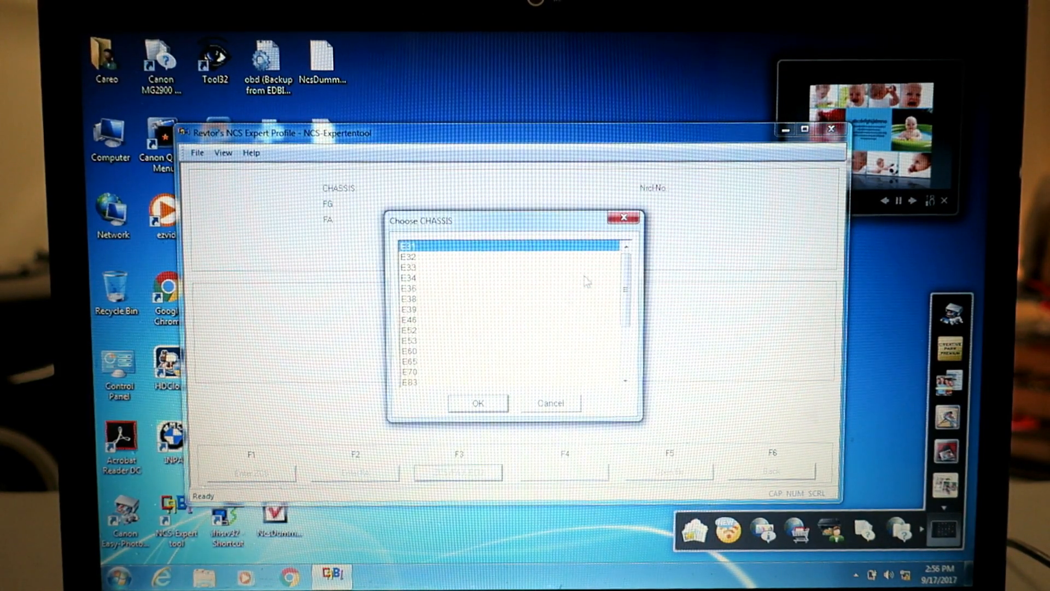
pyautogui.scroll(-3)
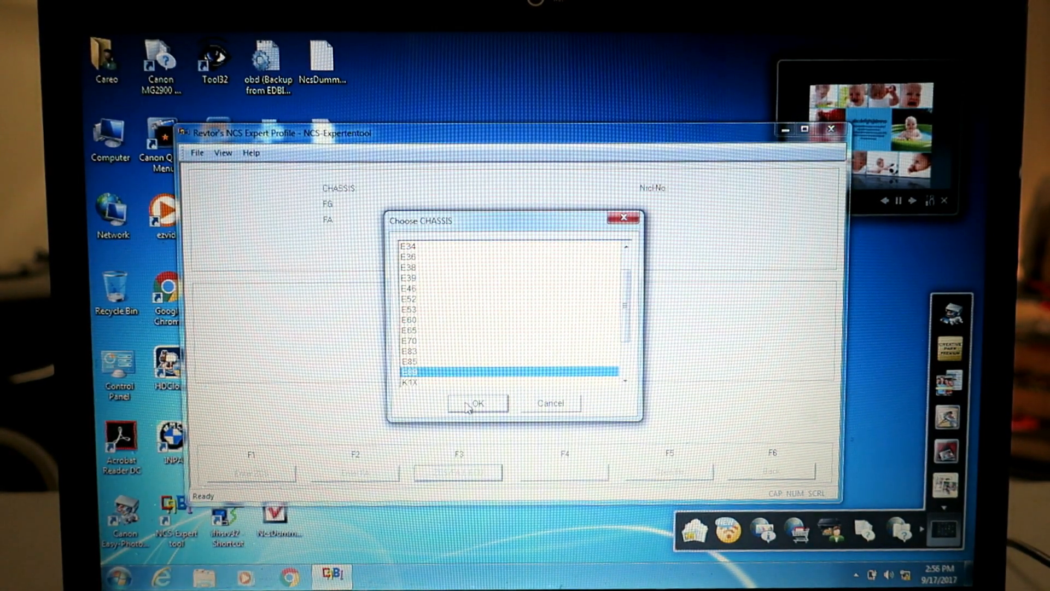
pyautogui.click(477, 402)
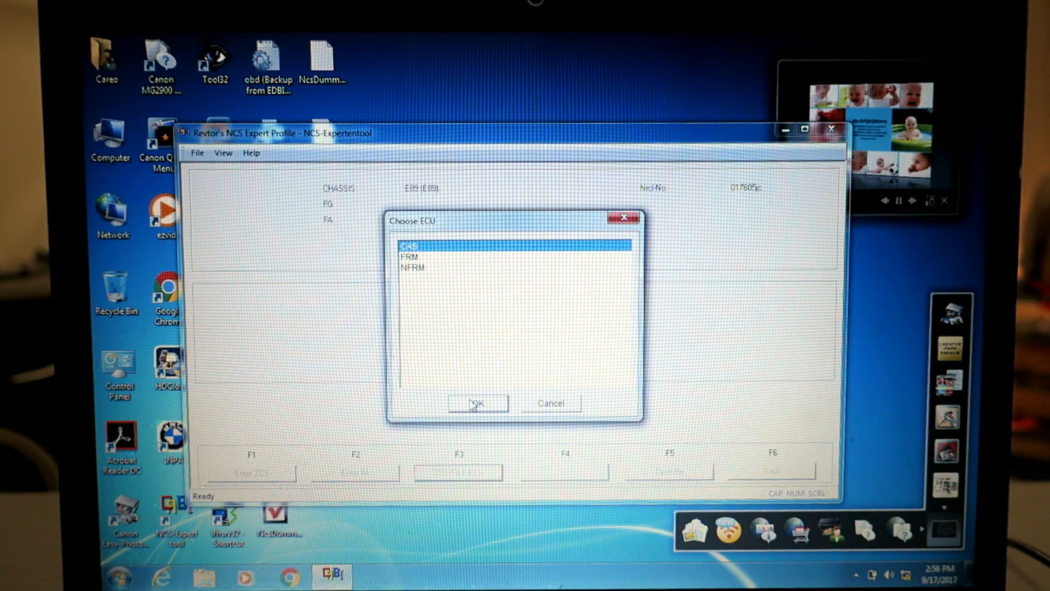
pyautogui.click(477, 403)
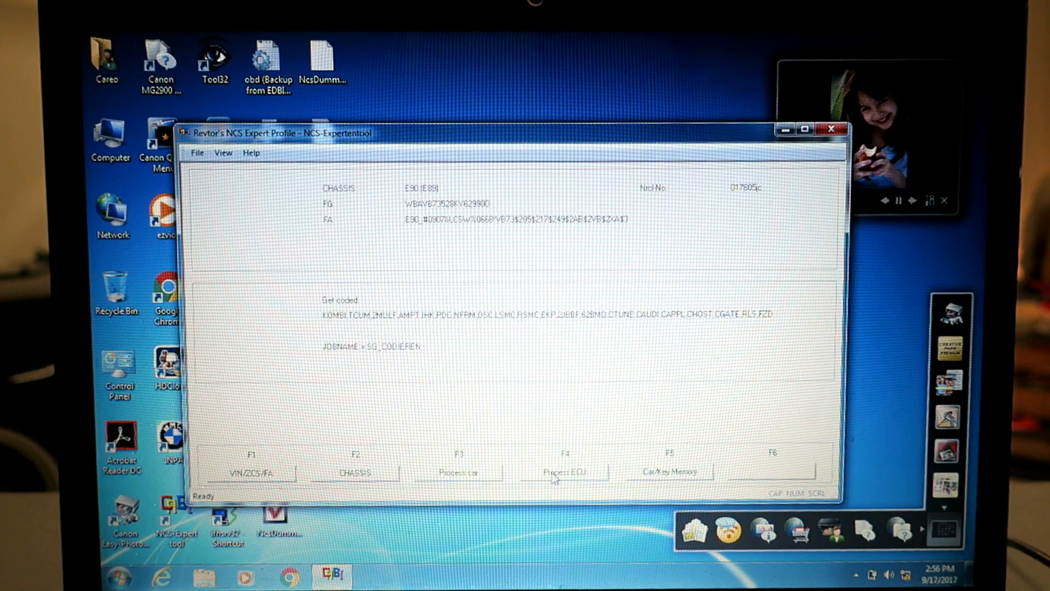
# - Select CAPPL to process, accept its SGET data, and read its current coding
pyautogui.click(564, 471)
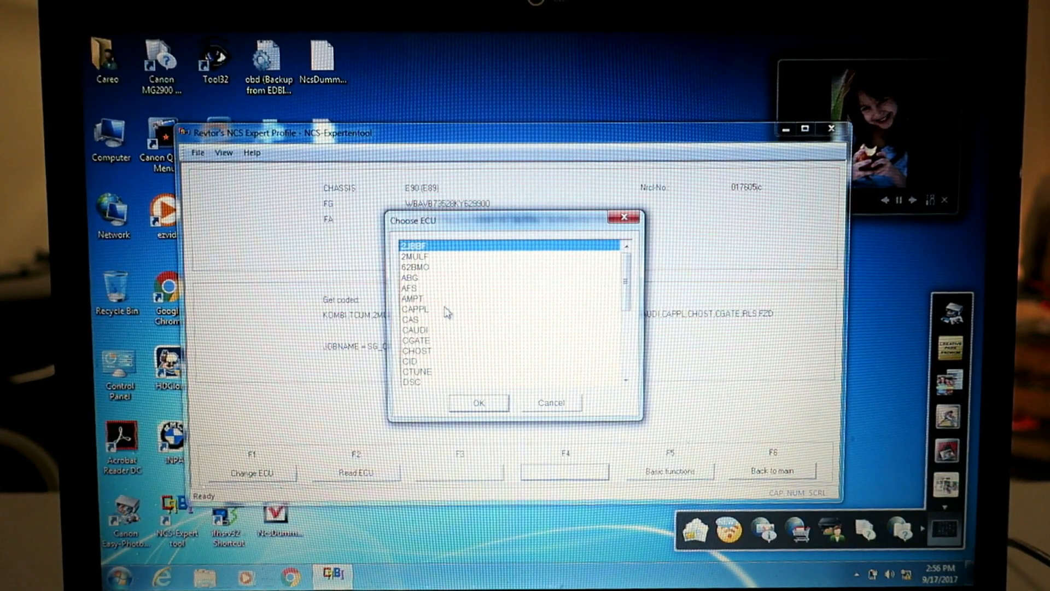
pyautogui.click(435, 308)
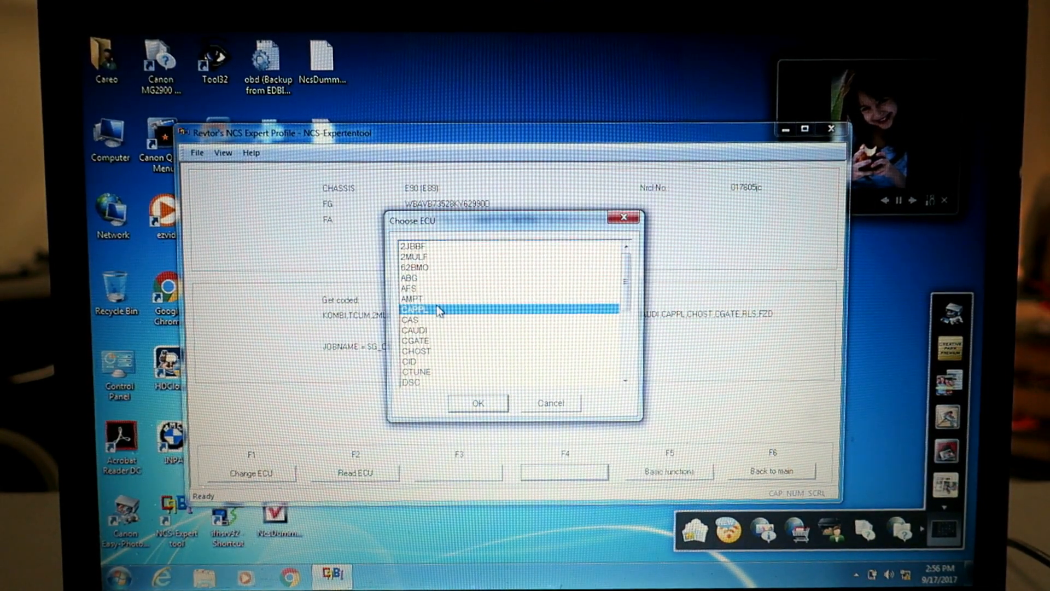
pyautogui.click(477, 402)
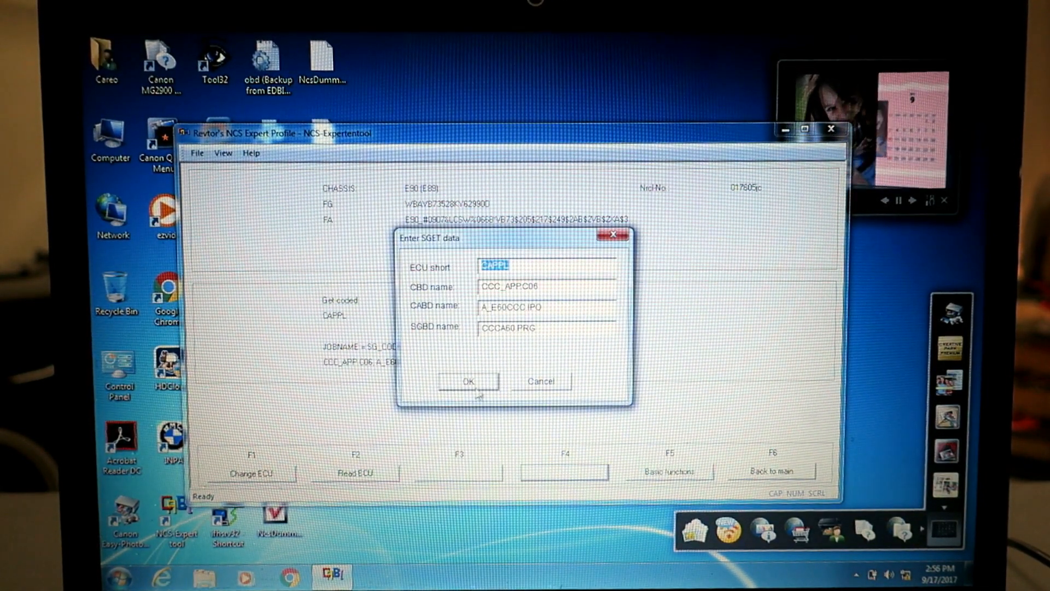
pyautogui.click(467, 381)
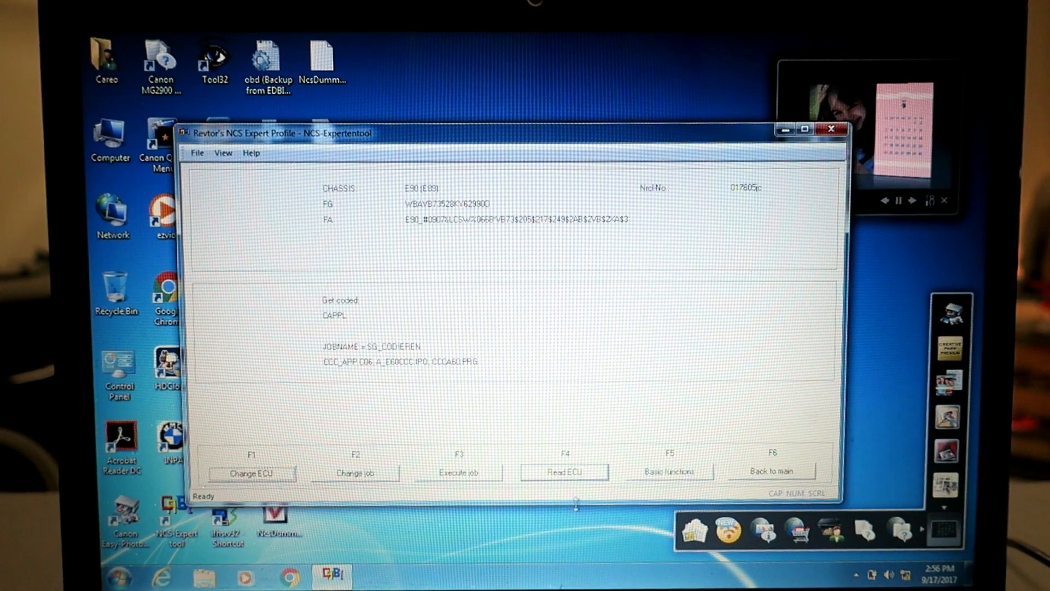
pyautogui.click(564, 472)
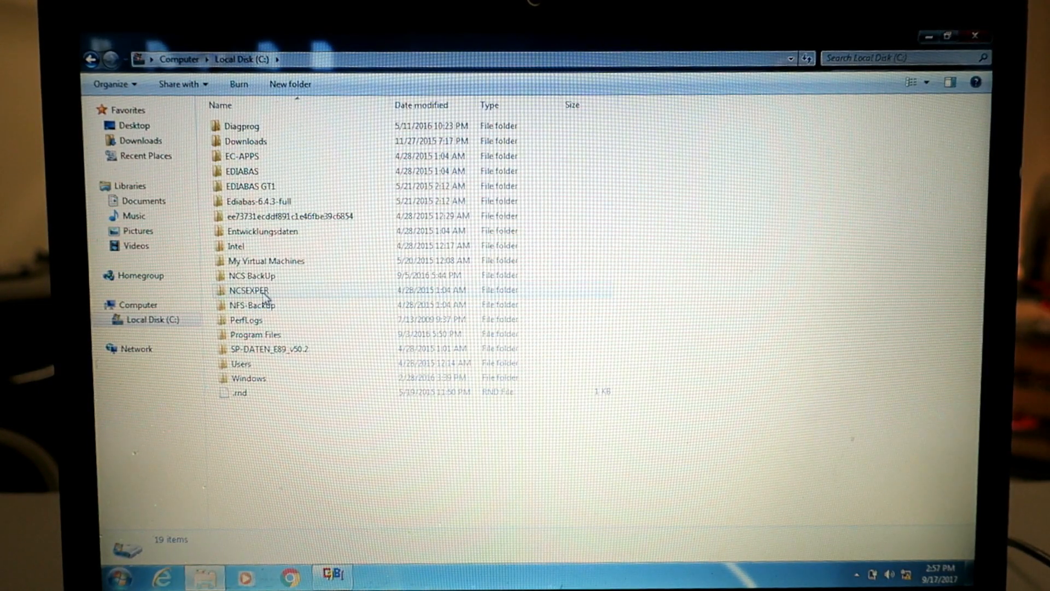
# - Open FSW_PSW.TRC from C:\NCSEXPER\WORK in Notepad
pyautogui.doubleClick(248, 289)
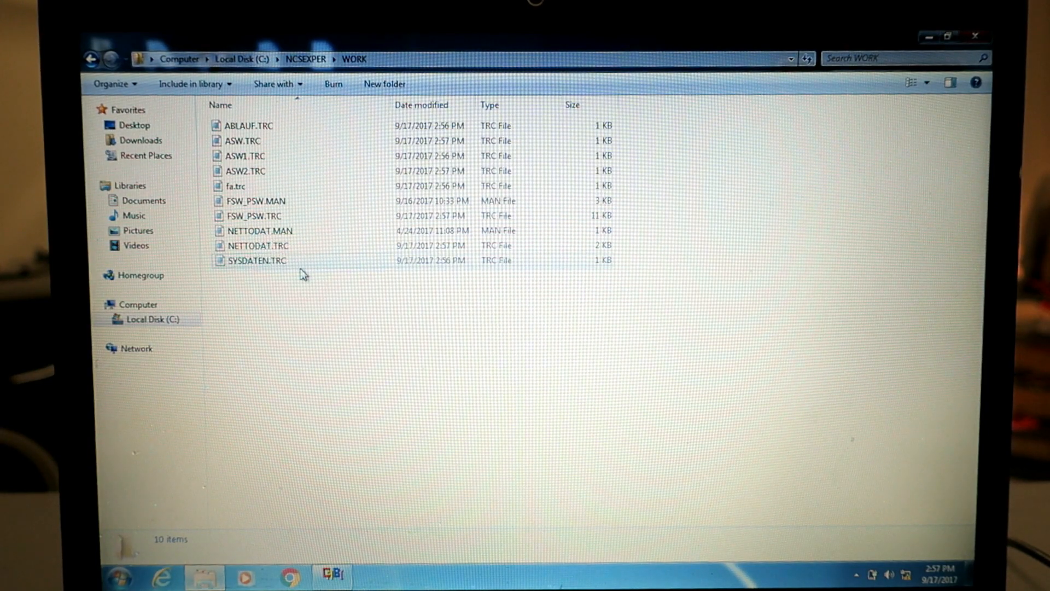
pyautogui.moveTo(408, 216)
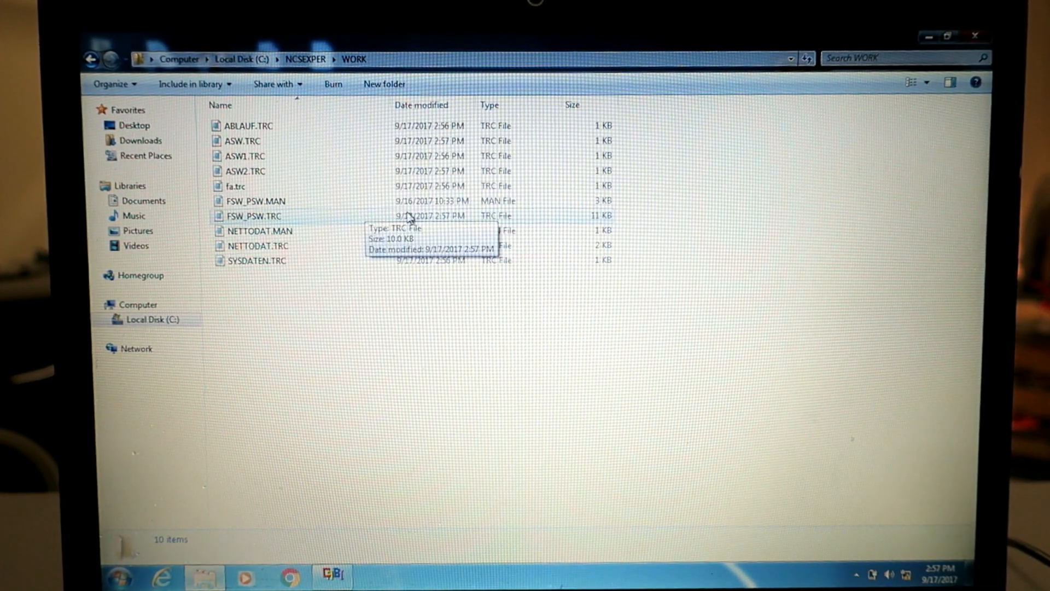
pyautogui.moveTo(399, 231)
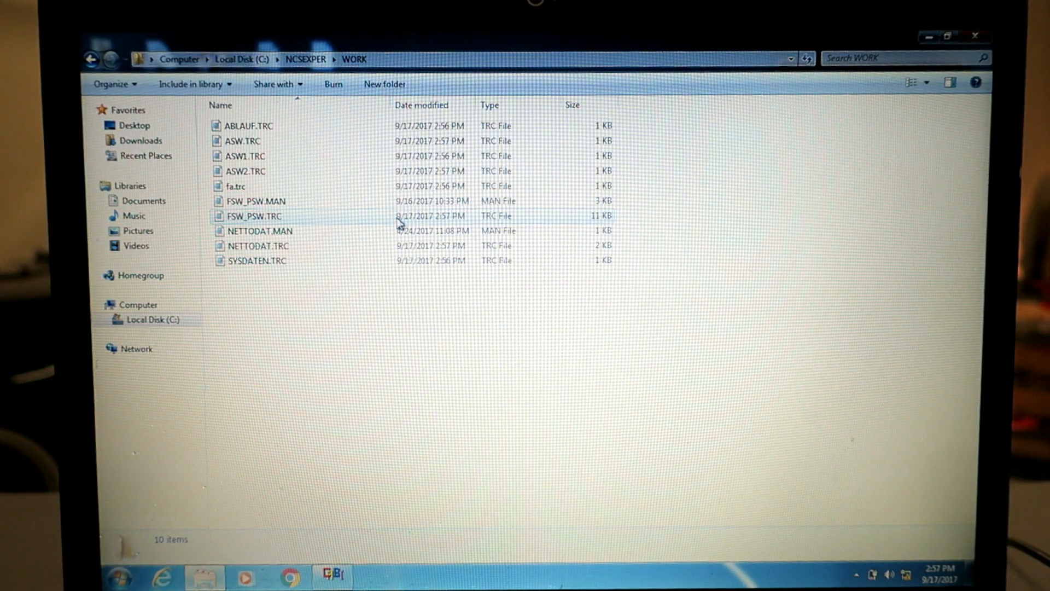
pyautogui.doubleClick(254, 215)
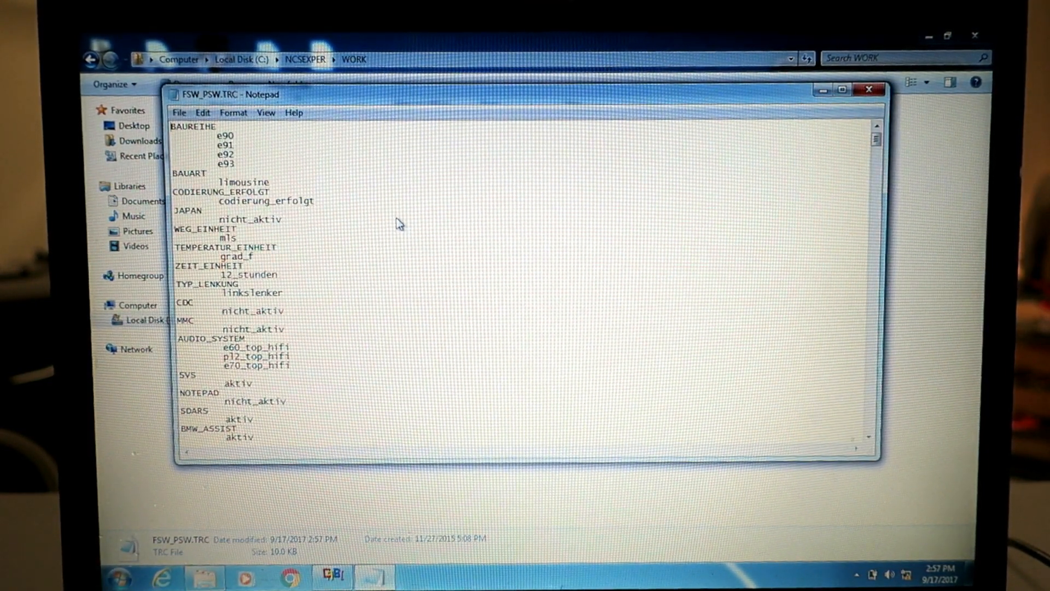
# - Search the trace for 'legal' to locate LEGAL_DISCL and set it to nicht_aktiv
pyautogui.press('Ctrl+f')
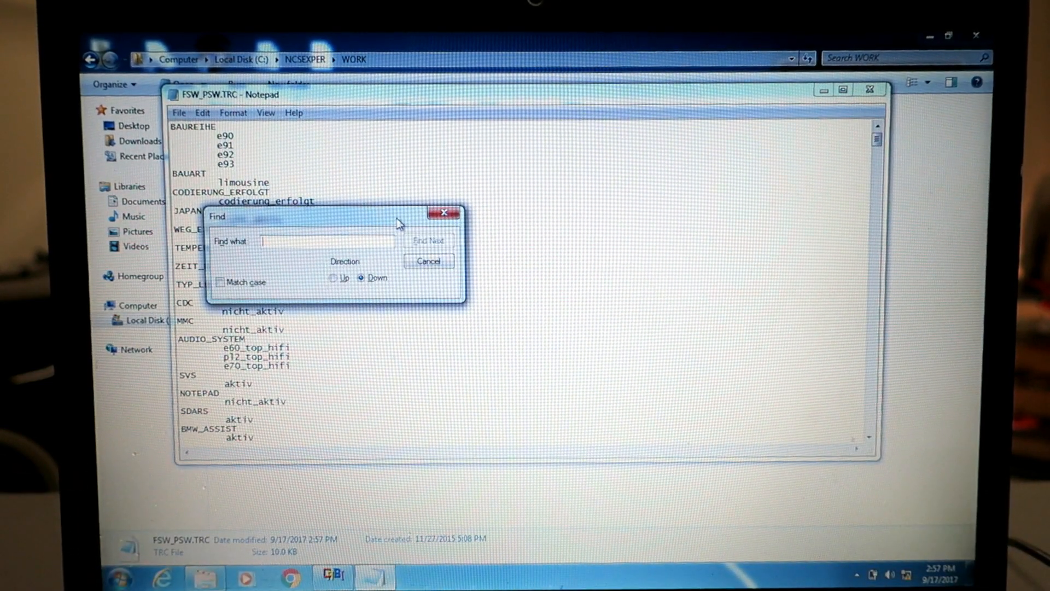
pyautogui.write('legal')
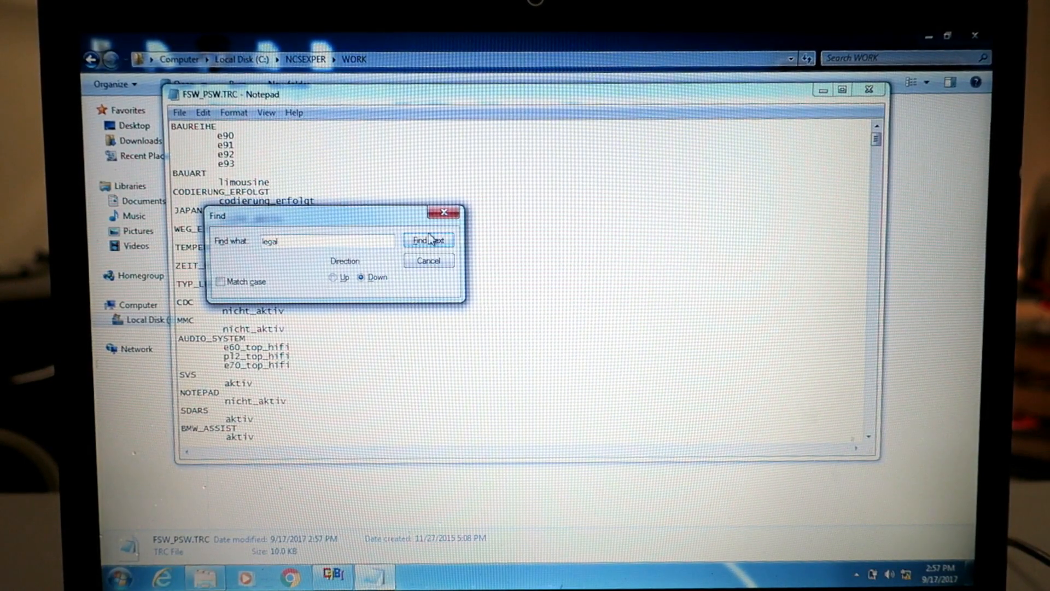
pyautogui.click(429, 239)
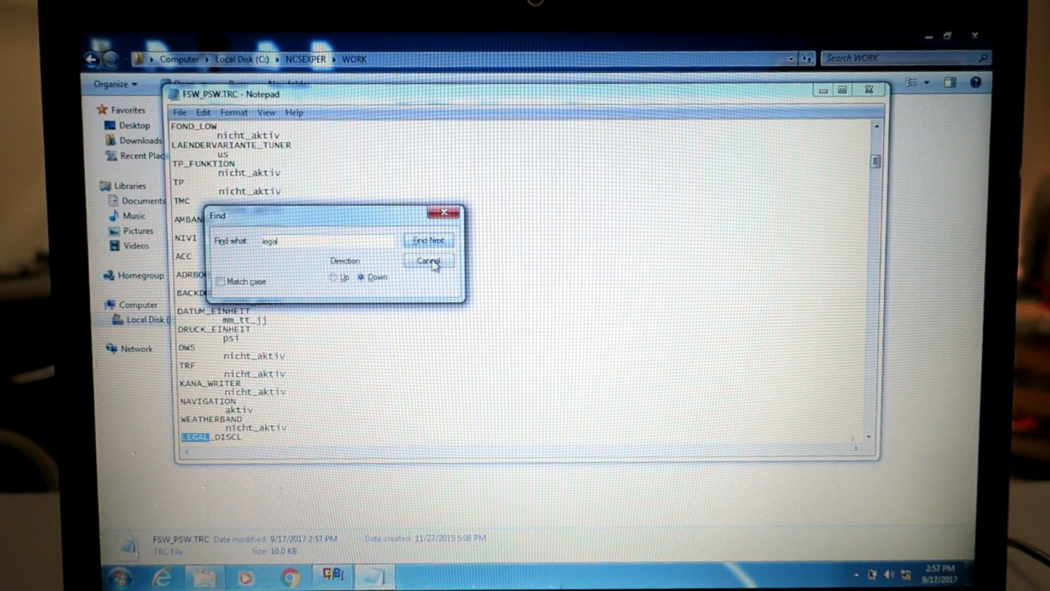
pyautogui.click(428, 261)
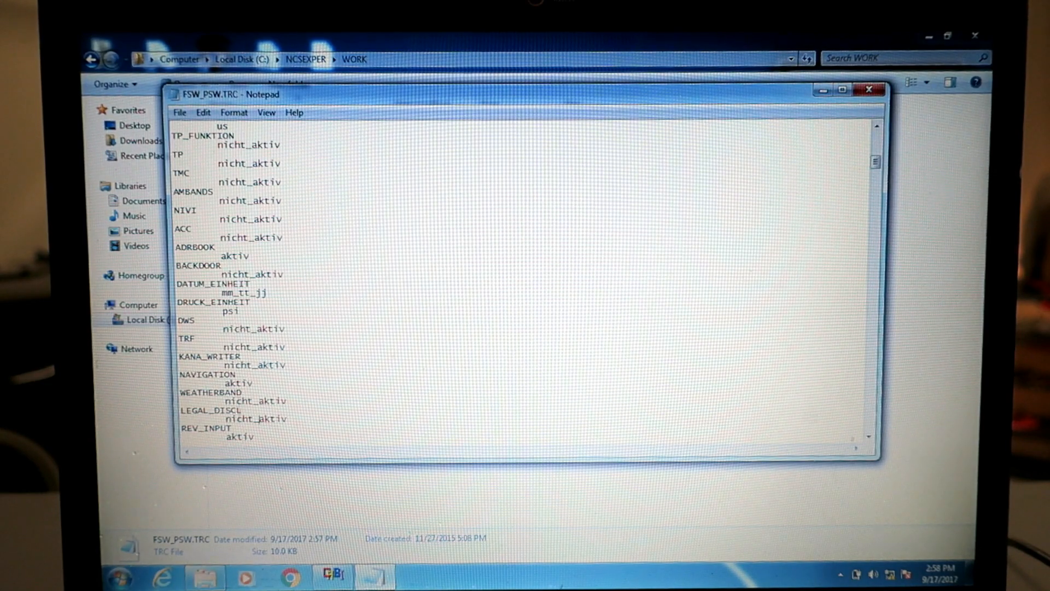
# - Save the edited coding over FSW_PSW.MAN, confirming replacement, and close Notepad
pyautogui.click(179, 111)
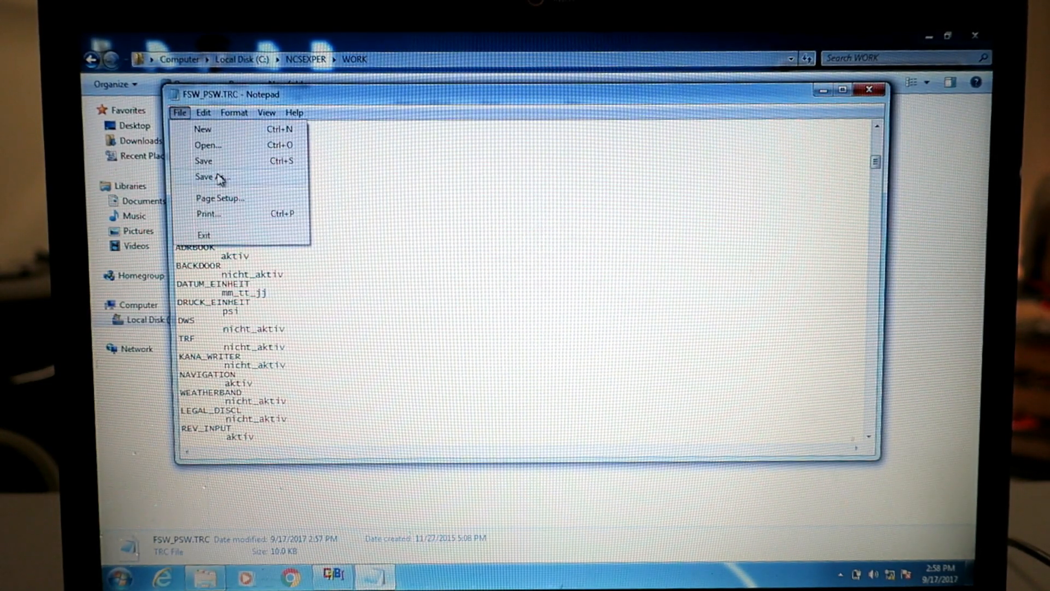
pyautogui.click(209, 177)
pyautogui.write('FSW_PSW.MAN')
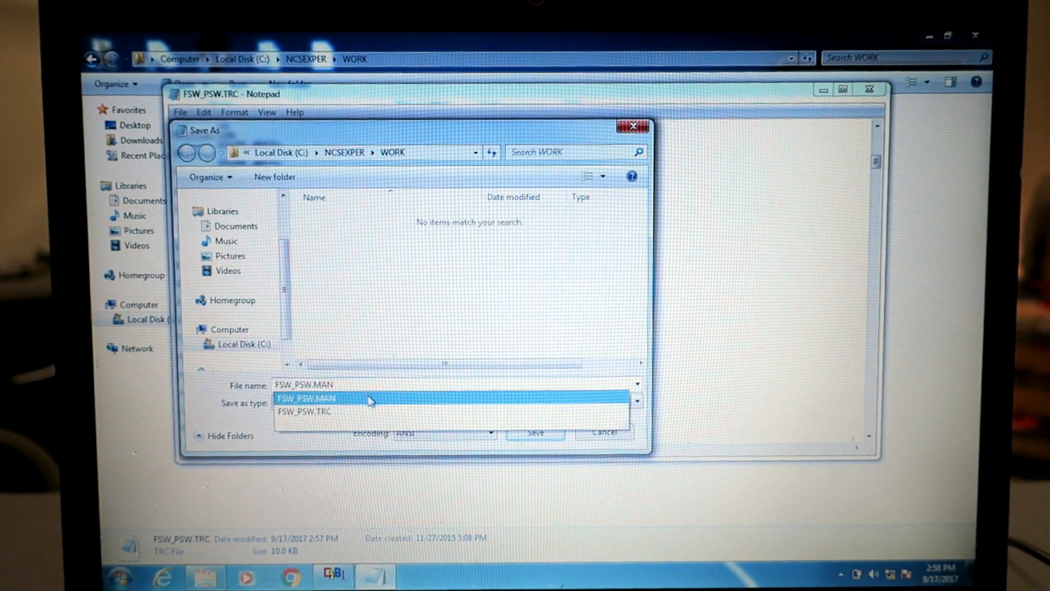
pyautogui.click(305, 398)
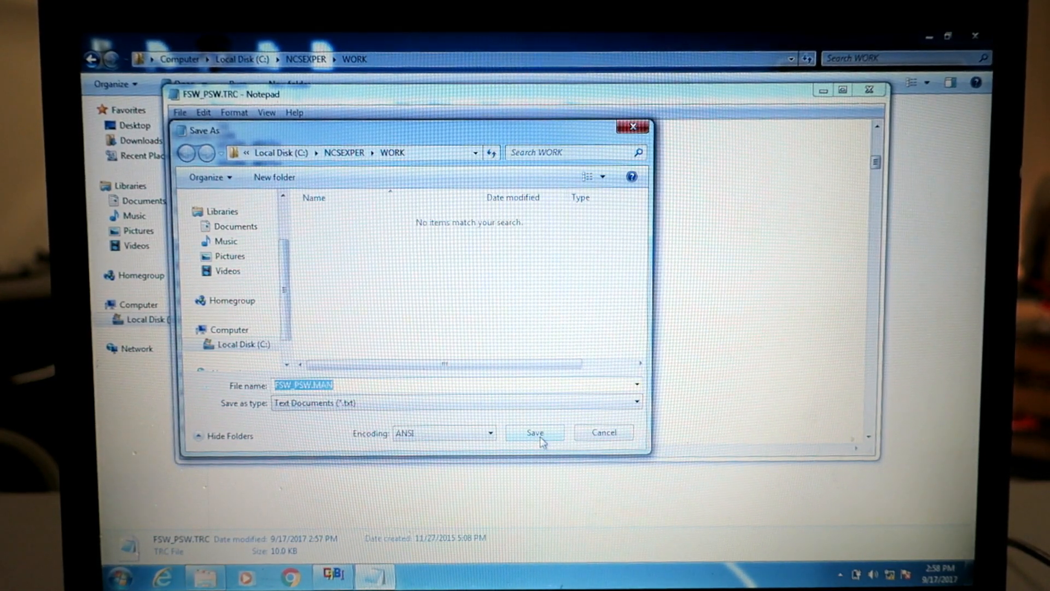
pyautogui.click(535, 432)
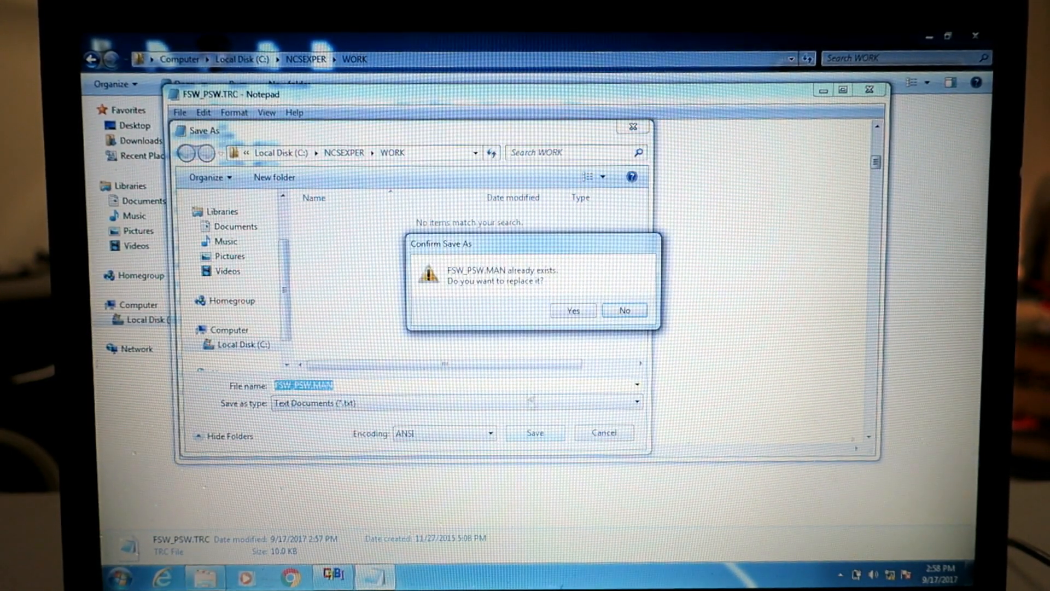
pyautogui.click(571, 310)
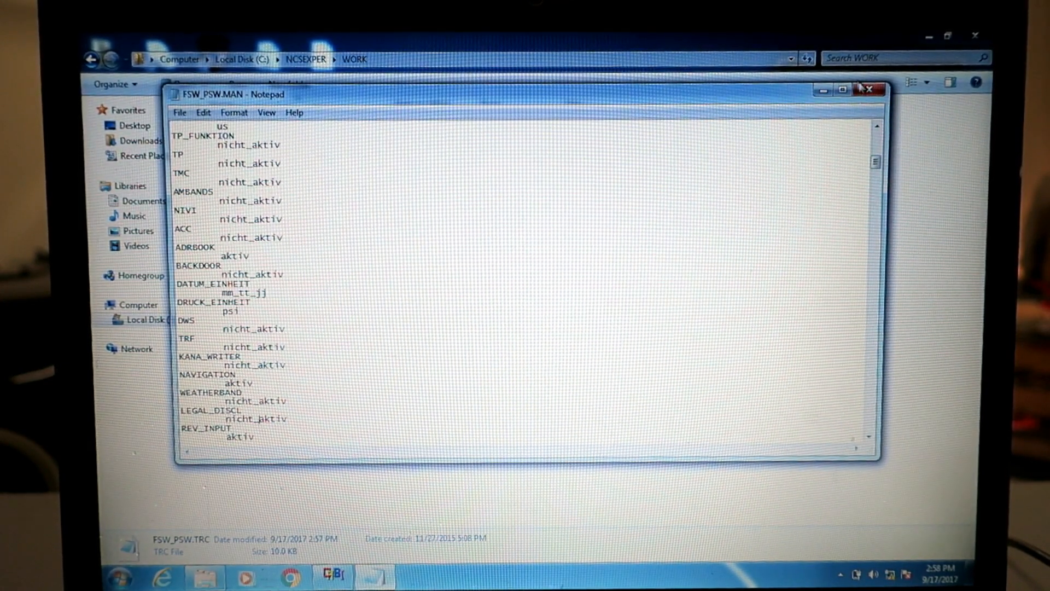
pyautogui.click(877, 89)
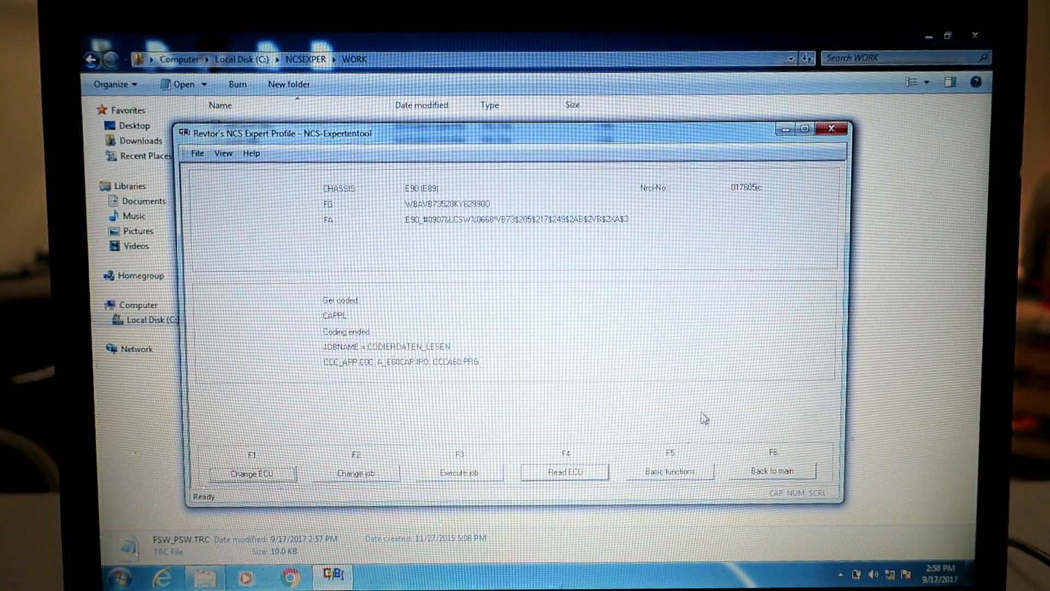
# - Run the coapiReadSgGetFswPsw basic function and dismiss its 'perfect ended' message
pyautogui.click(669, 471)
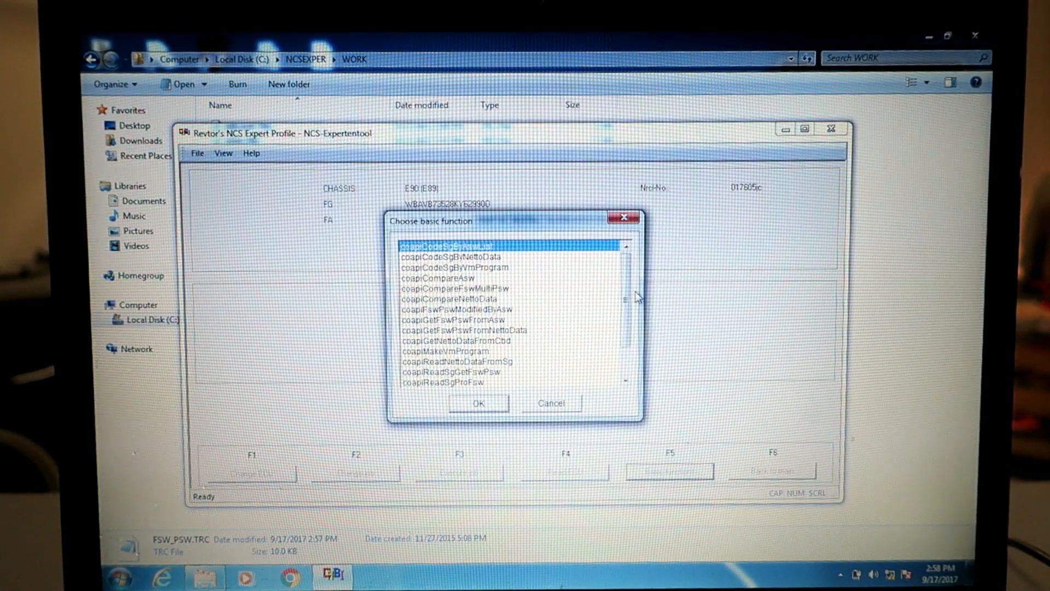
pyautogui.scroll(-3)
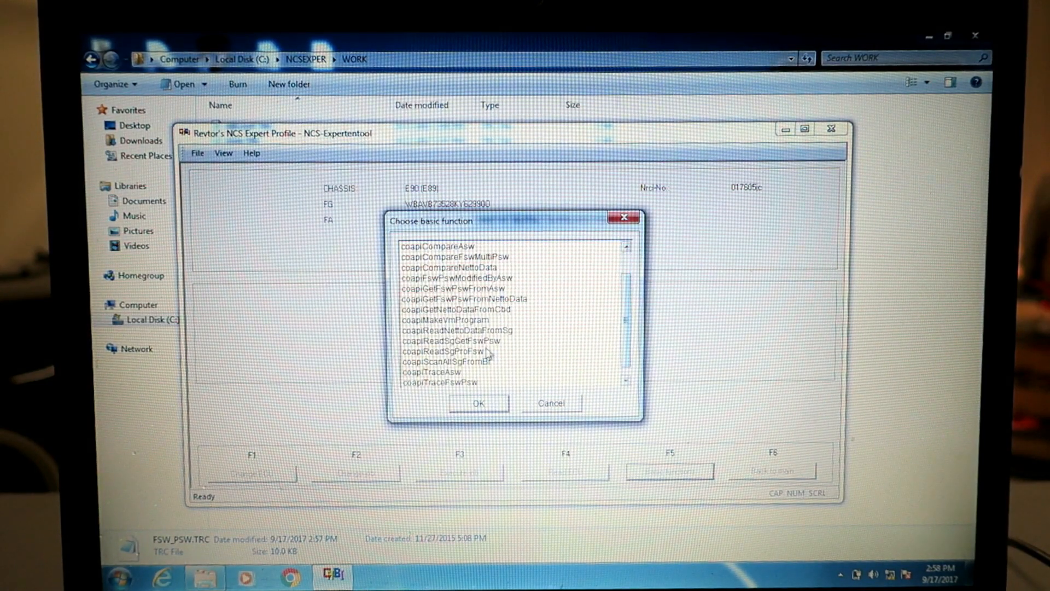
pyautogui.click(468, 341)
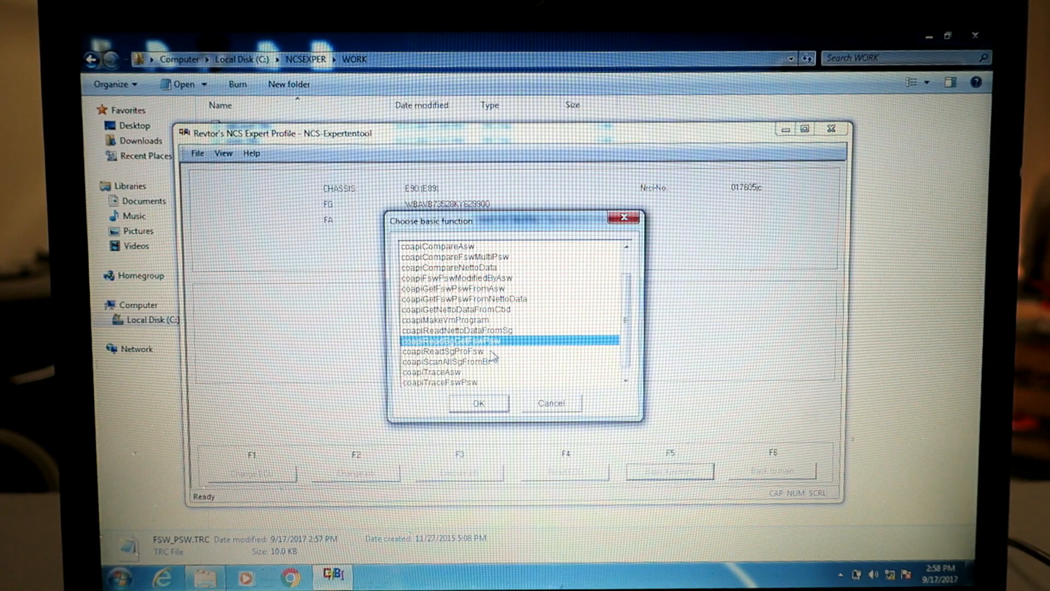
pyautogui.click(478, 402)
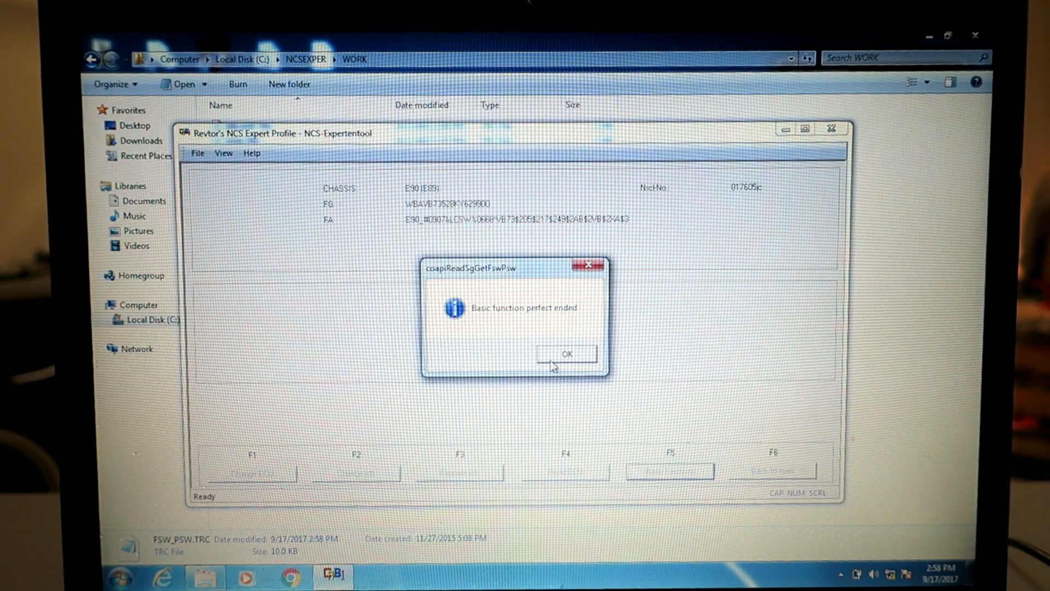
pyautogui.click(566, 354)
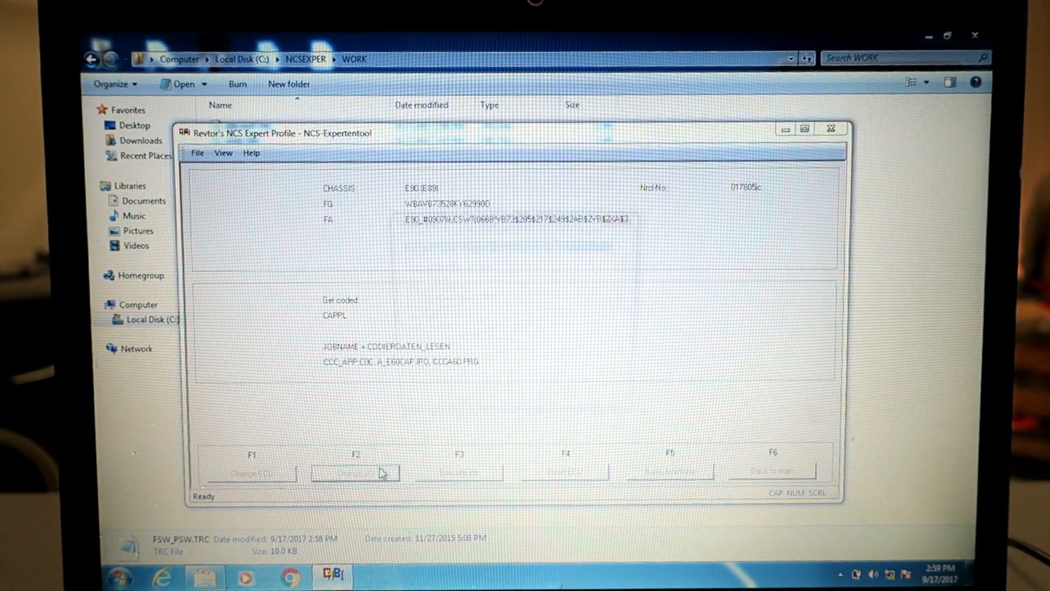
# - Select the SG_CODIEREN job and execute it on CAPPL until coding ends
pyautogui.click(355, 472)
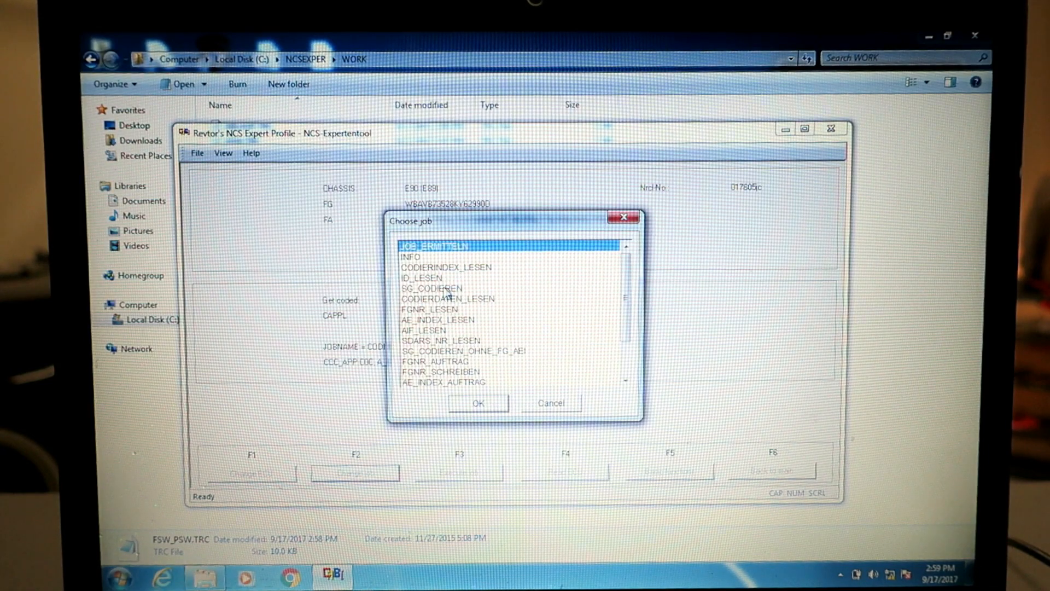
pyautogui.click(478, 402)
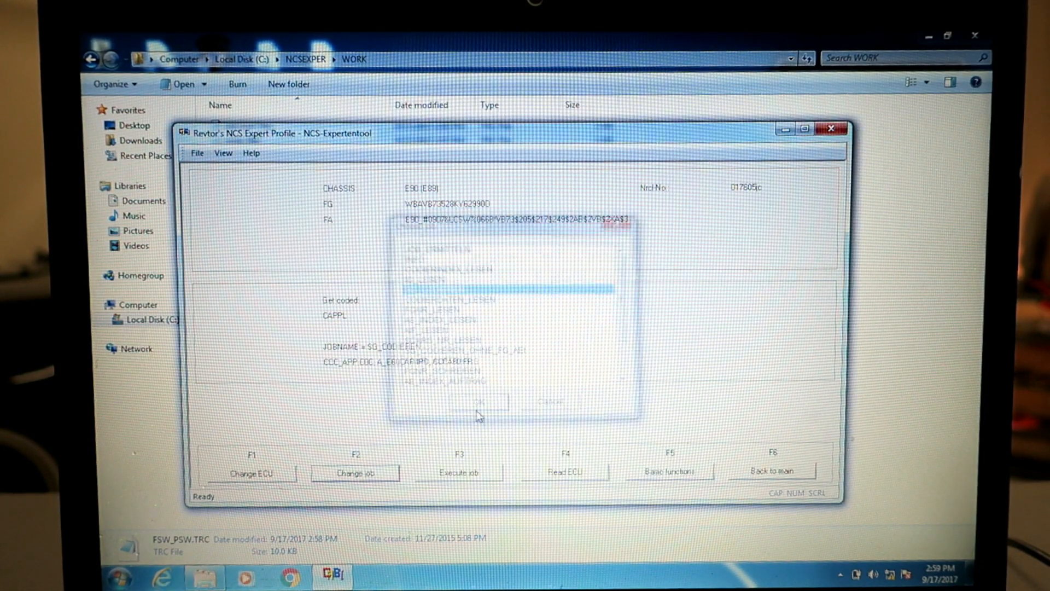
pyautogui.click(479, 402)
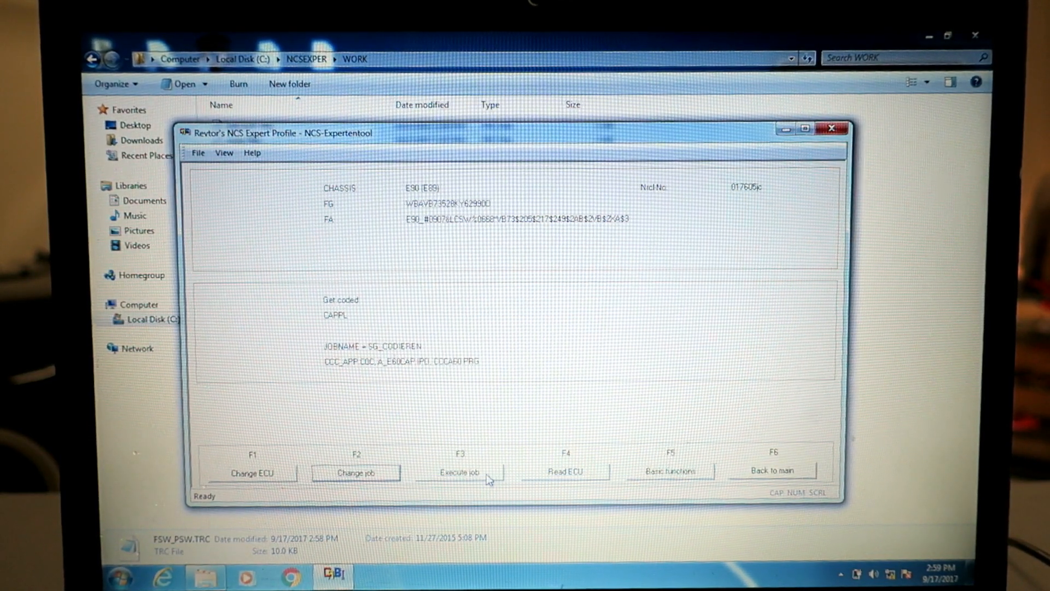
pyautogui.click(460, 472)
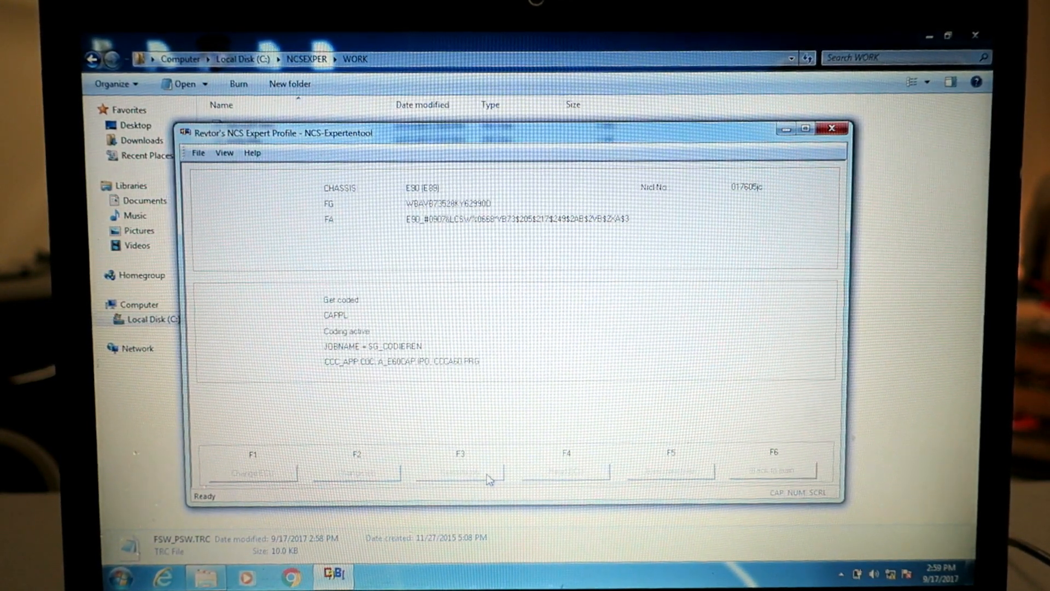
pyautogui.click(460, 469)
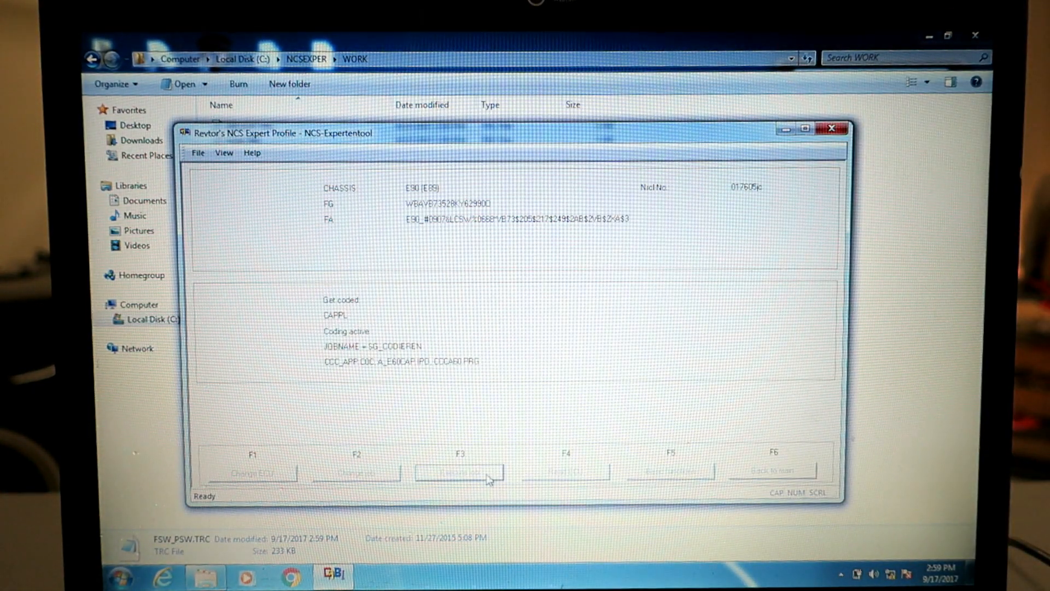
pyautogui.click(459, 471)
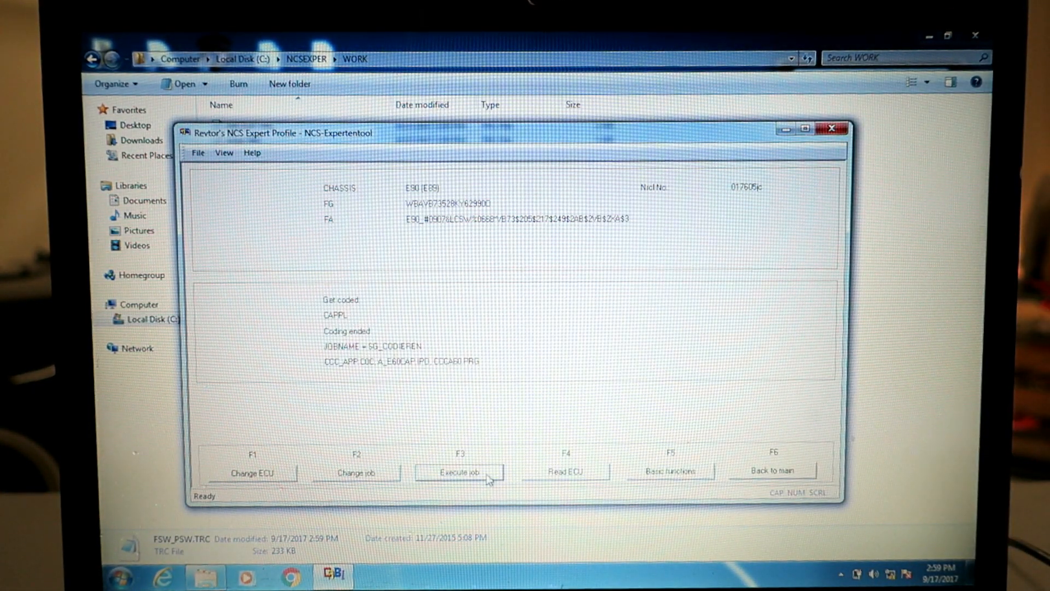